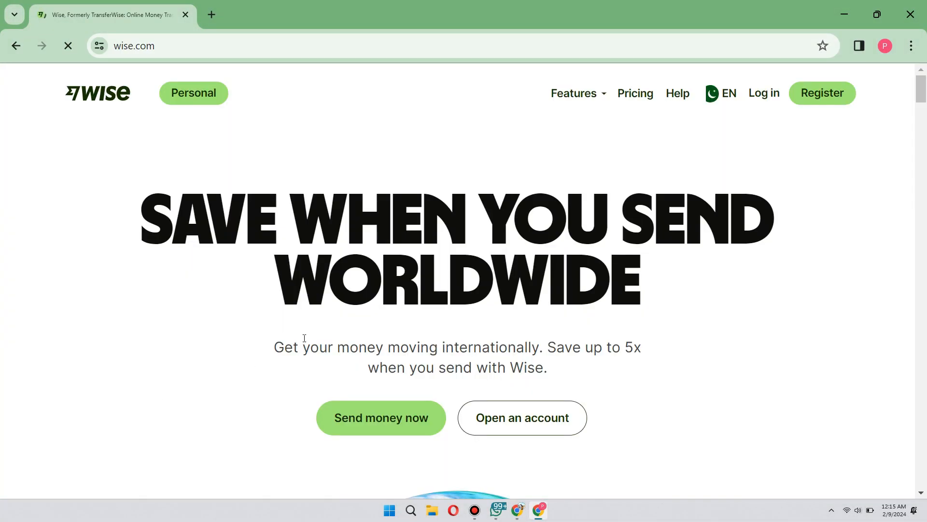
{"action": "scroll", "scroll_direction": "down", "scroll_amount": 3}
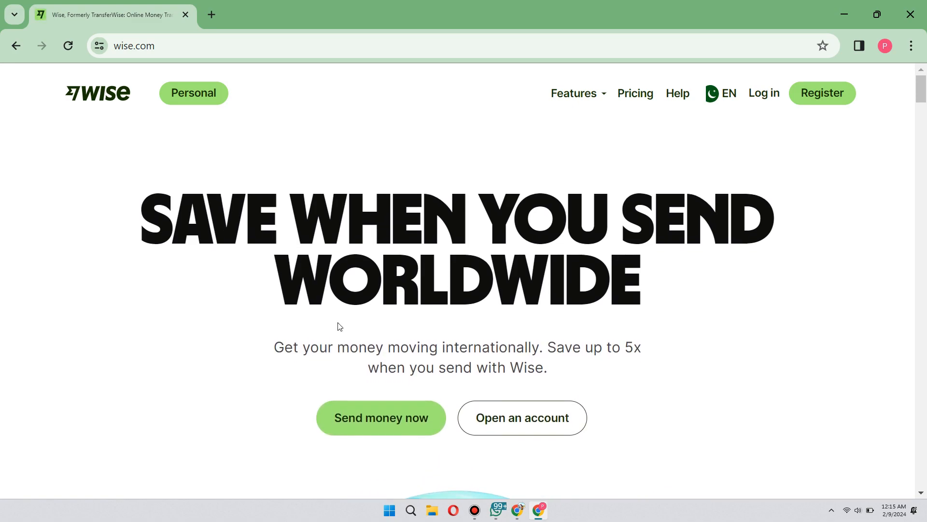
{"action": "left_click", "coordinate": [821, 93]}
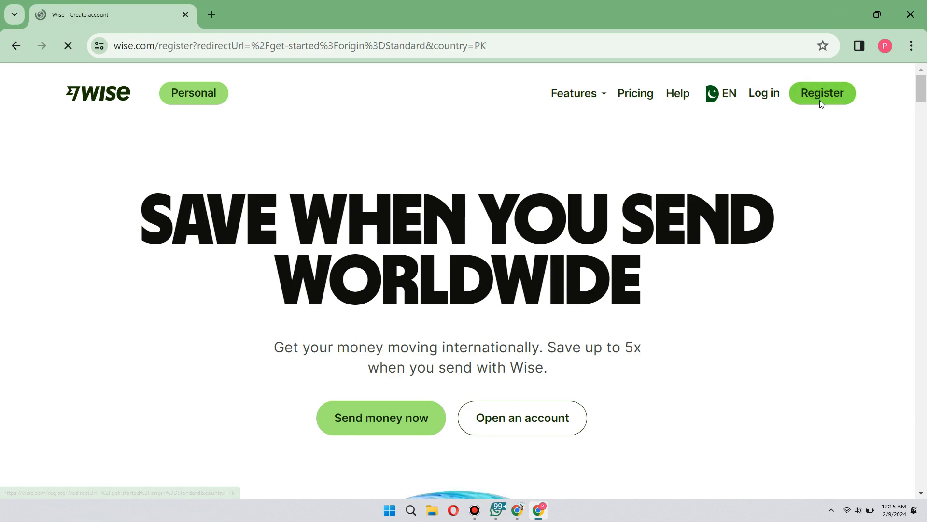
{"action": "left_click", "coordinate": [821, 92]}
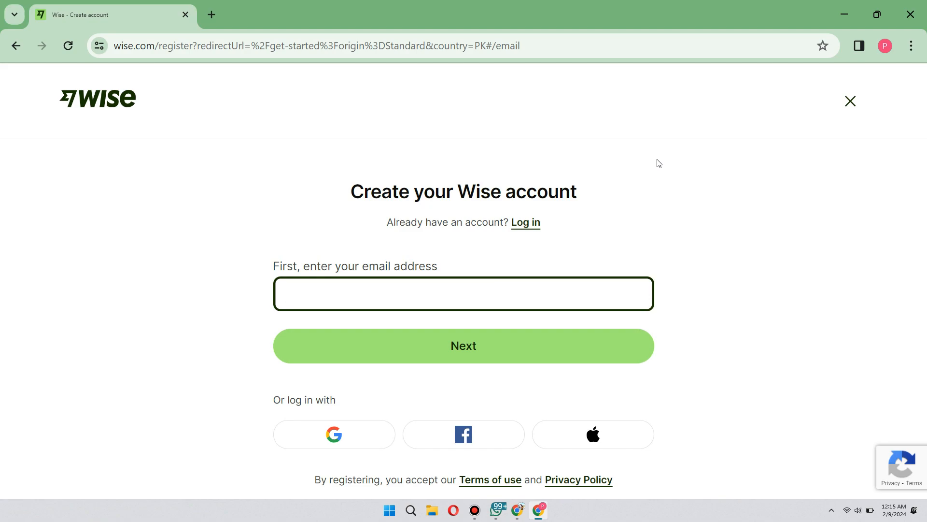
{"action": "mouse_move", "coordinate": [669, 174]}
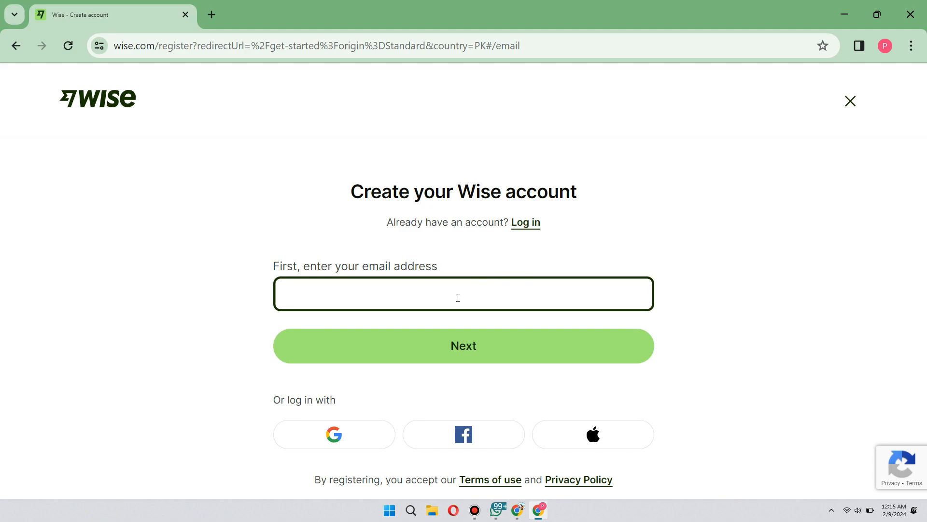
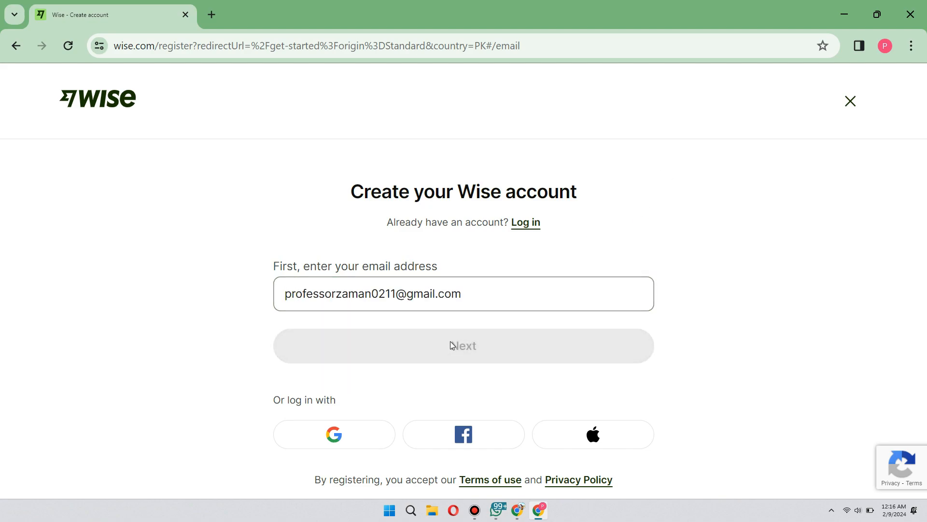
- Submit the email to advance to the personal or business account choice
{"action": "left_click", "coordinate": [463, 346]}
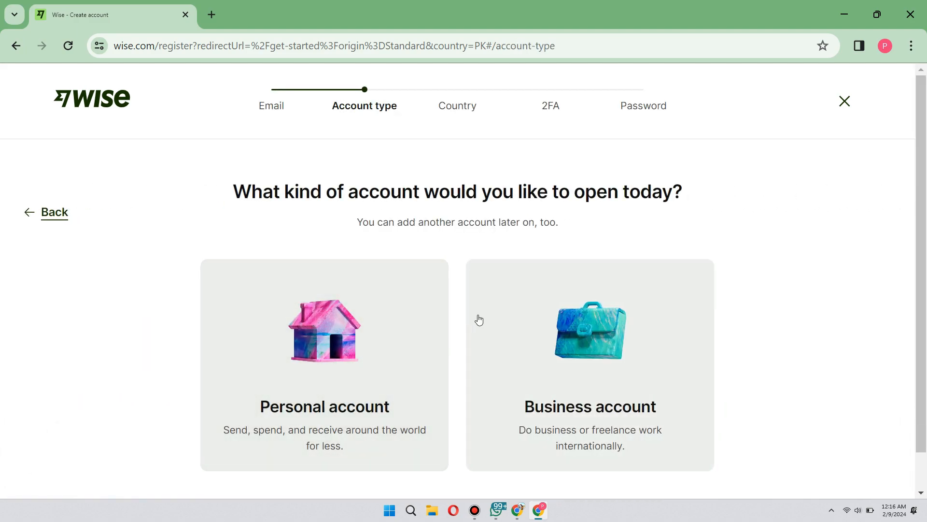
{"action": "mouse_move", "coordinate": [560, 245]}
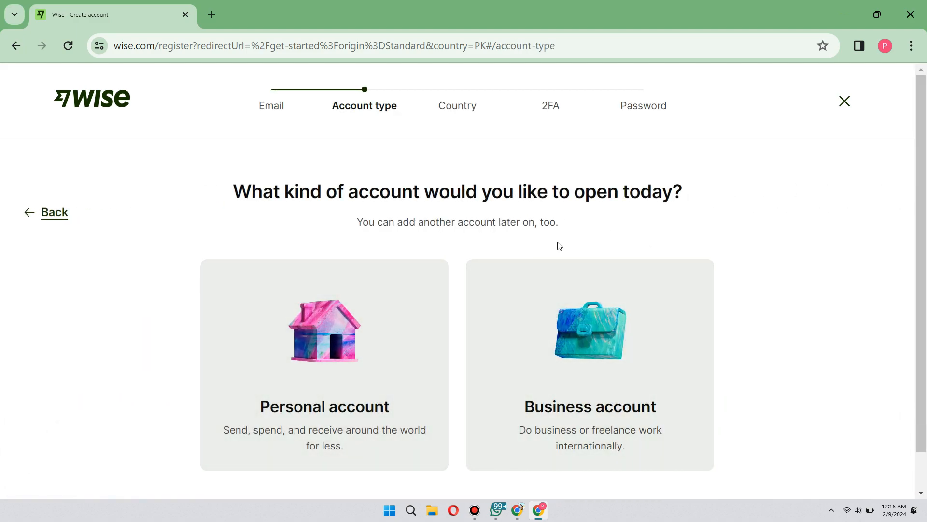
{"action": "mouse_move", "coordinate": [553, 386]}
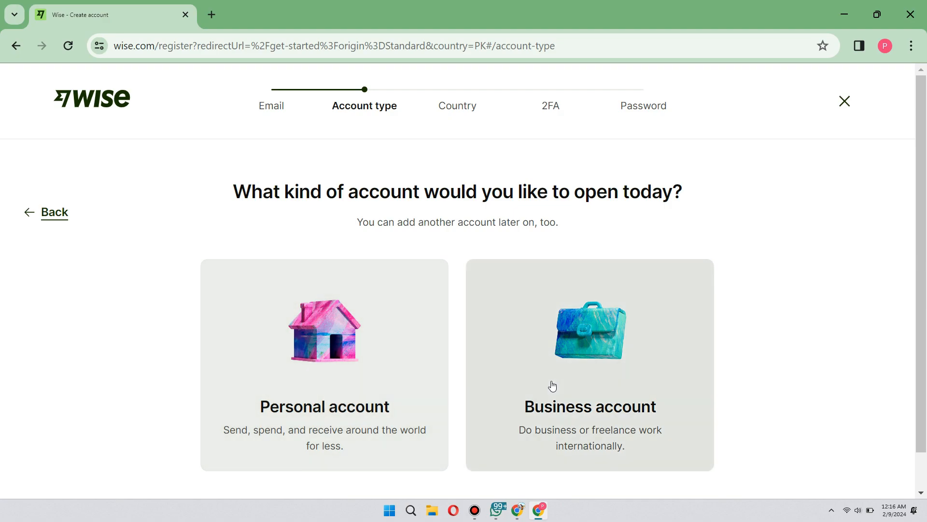
{"action": "mouse_move", "coordinate": [638, 214]}
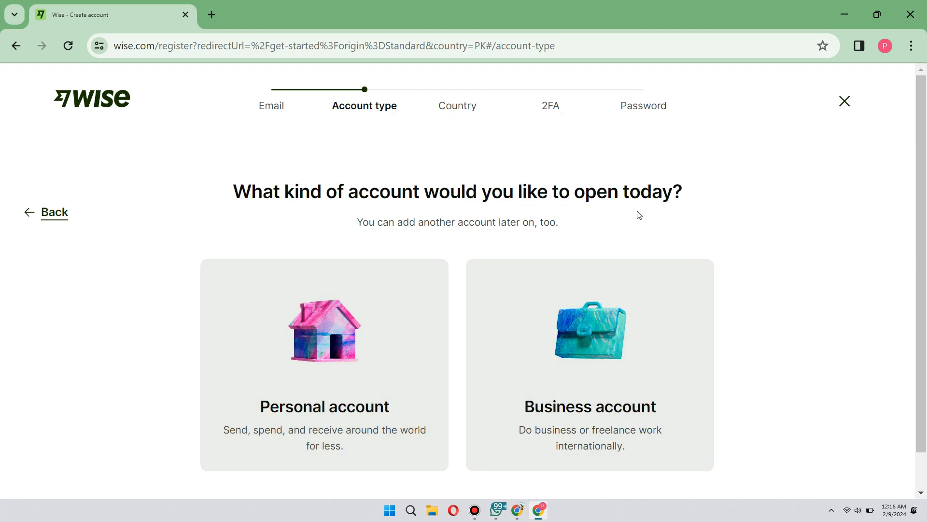
{"action": "mouse_move", "coordinate": [618, 216]}
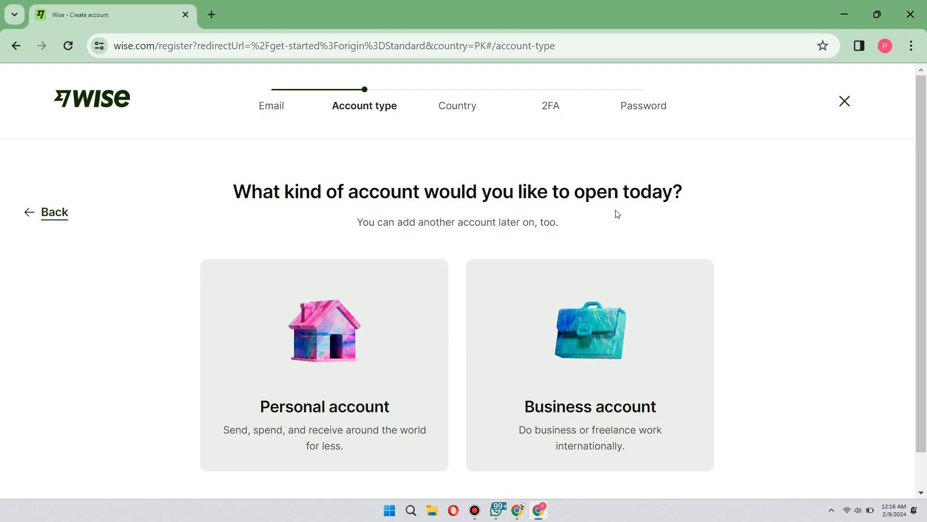
{"action": "mouse_move", "coordinate": [351, 313]}
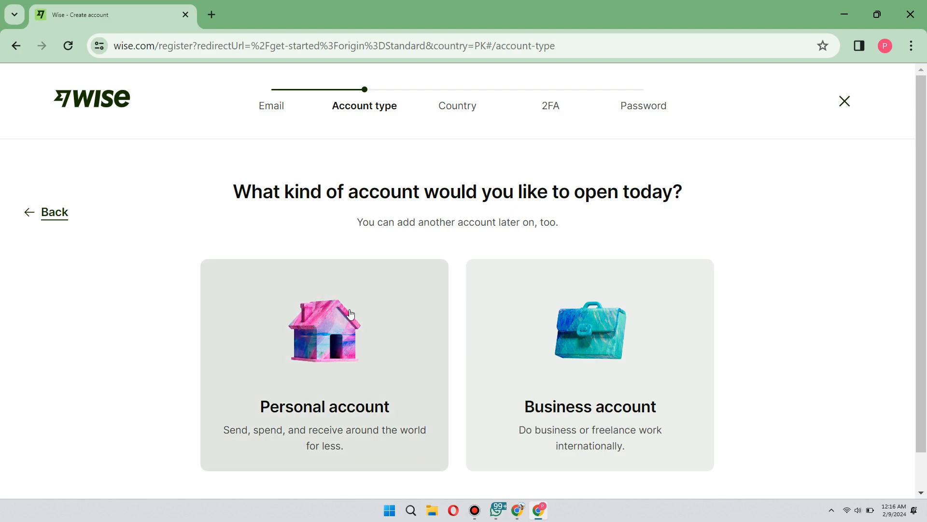
{"action": "mouse_move", "coordinate": [332, 386]}
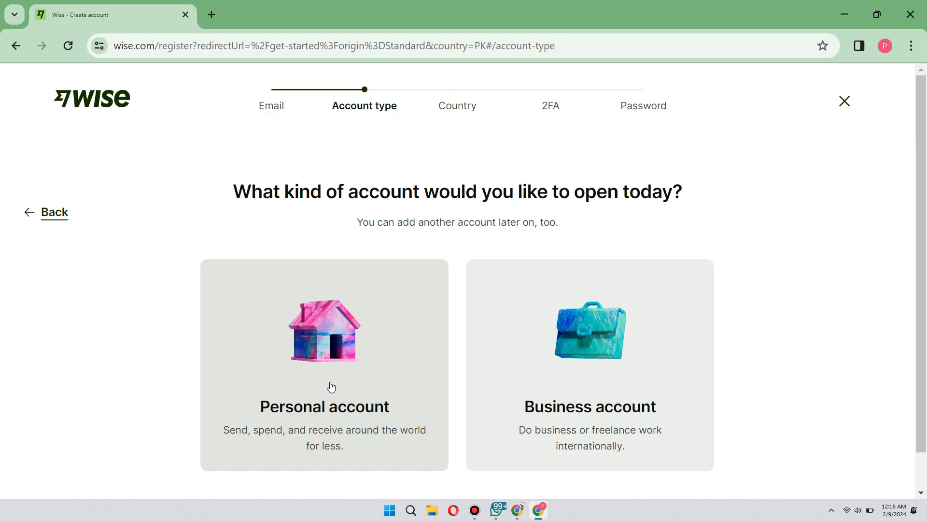
{"action": "mouse_move", "coordinate": [333, 392]}
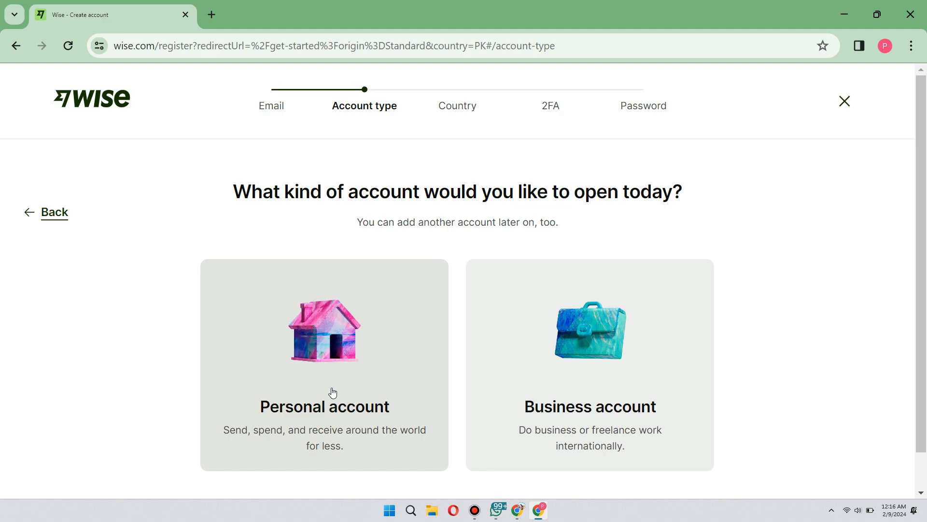
{"action": "mouse_move", "coordinate": [334, 397]}
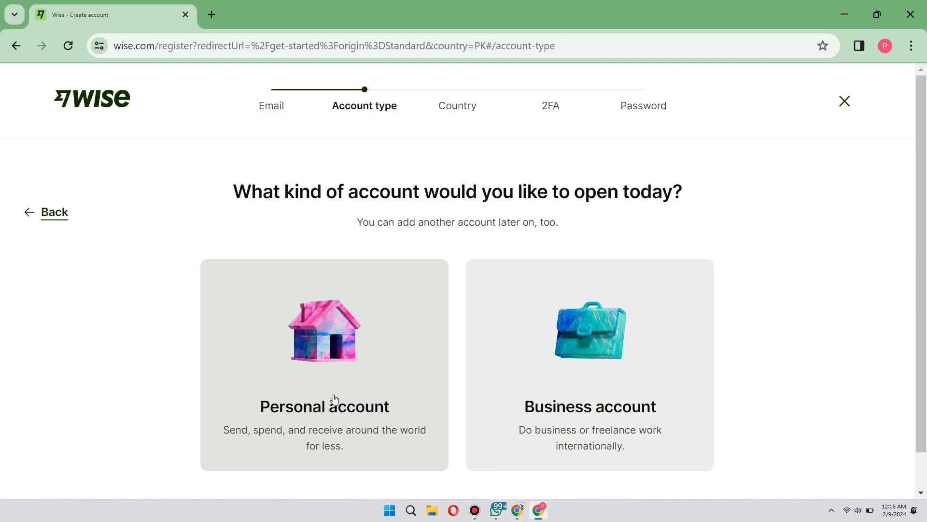
{"action": "mouse_move", "coordinate": [337, 405]}
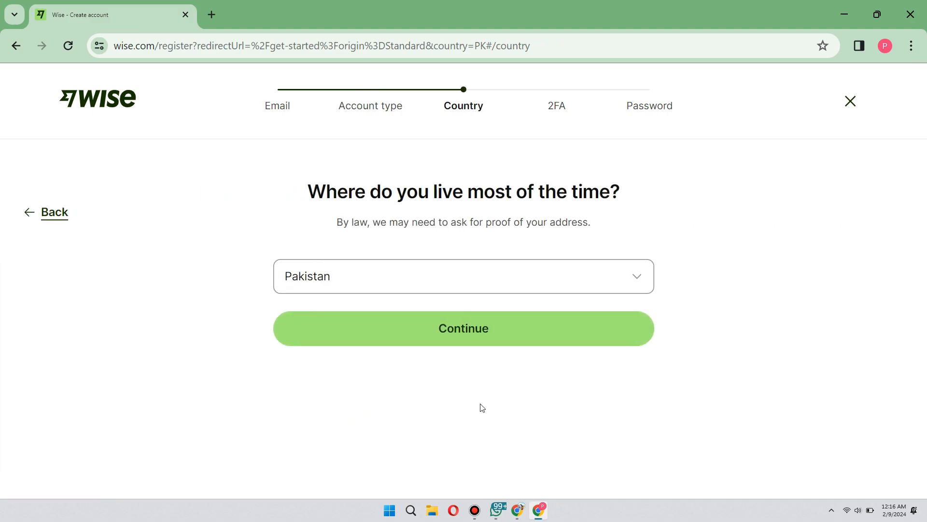
- Search 'pa', choose Pakistan as country of residence and continue to the Home dashboard
{"action": "left_click", "coordinate": [463, 275]}
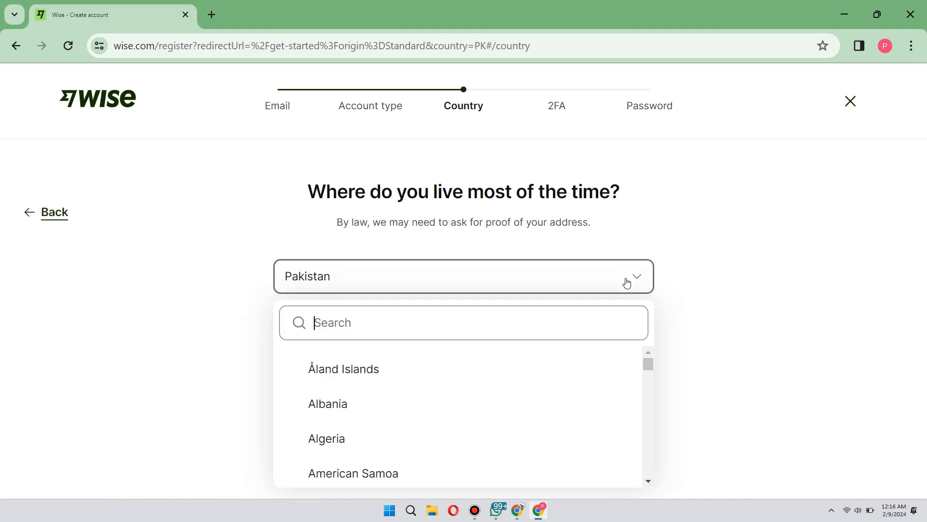
{"action": "left_click", "coordinate": [464, 323]}
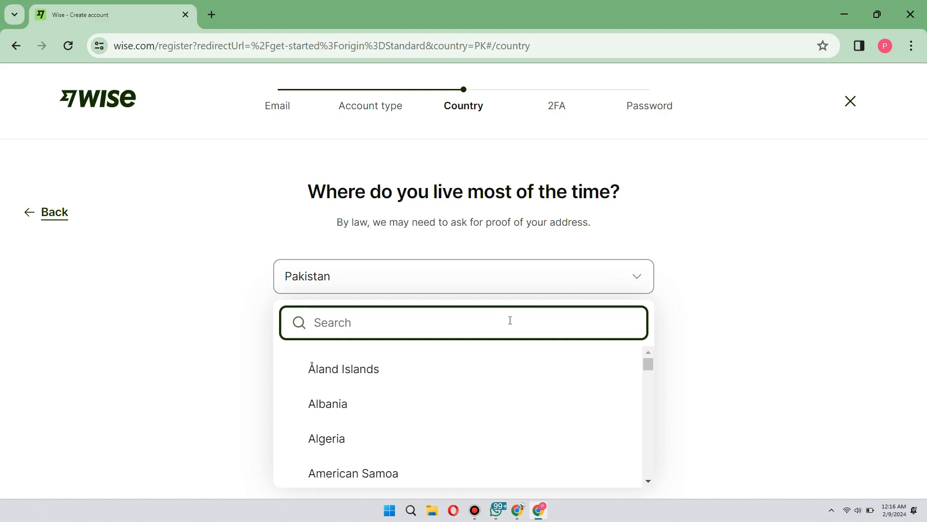
{"action": "type", "text": "pa"}
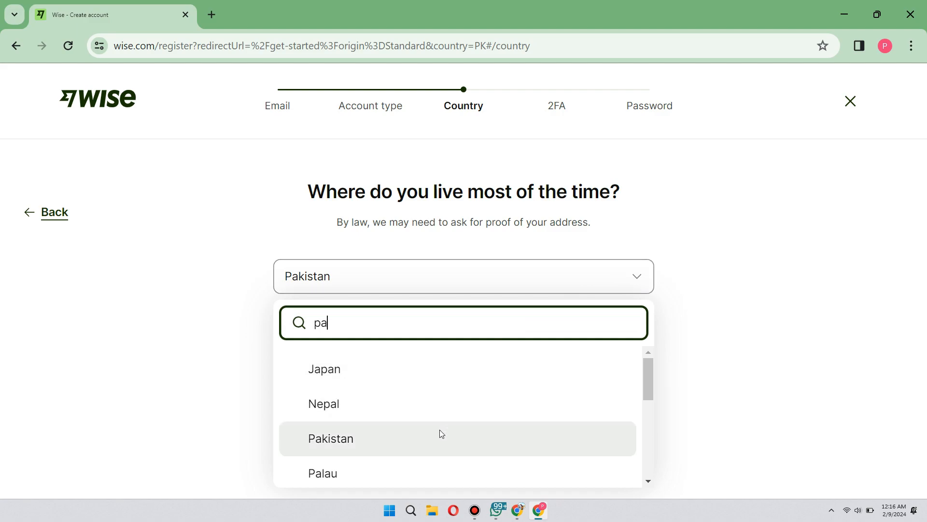
{"action": "left_click", "coordinate": [331, 438]}
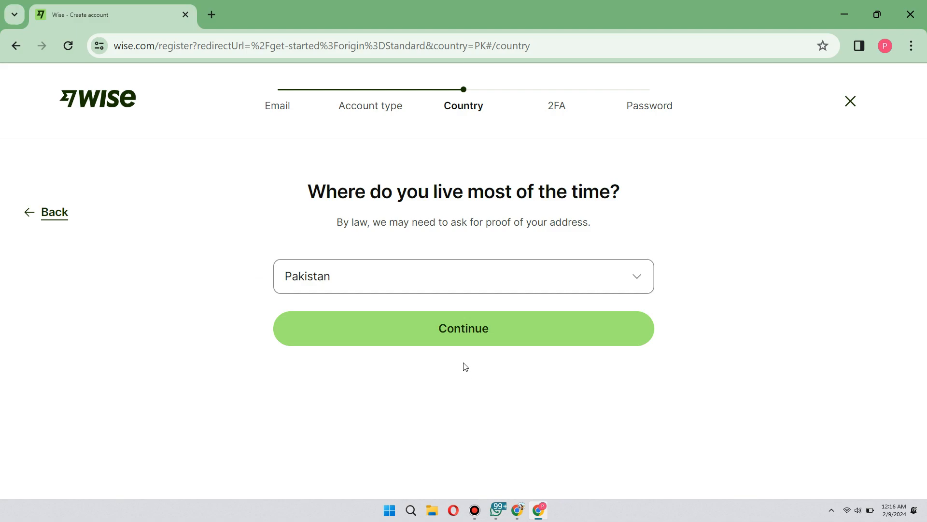
{"action": "left_click", "coordinate": [462, 328]}
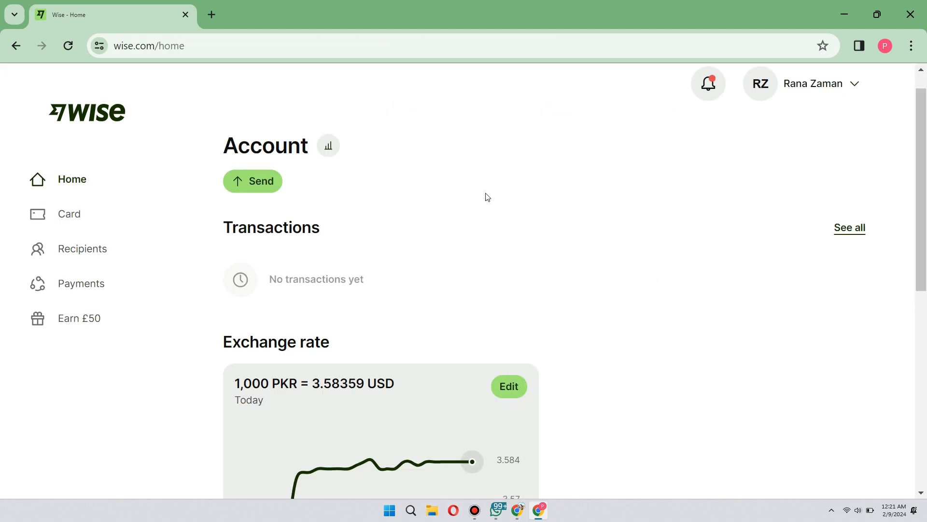
{"action": "scroll", "scroll_direction": "down", "scroll_amount": 3}
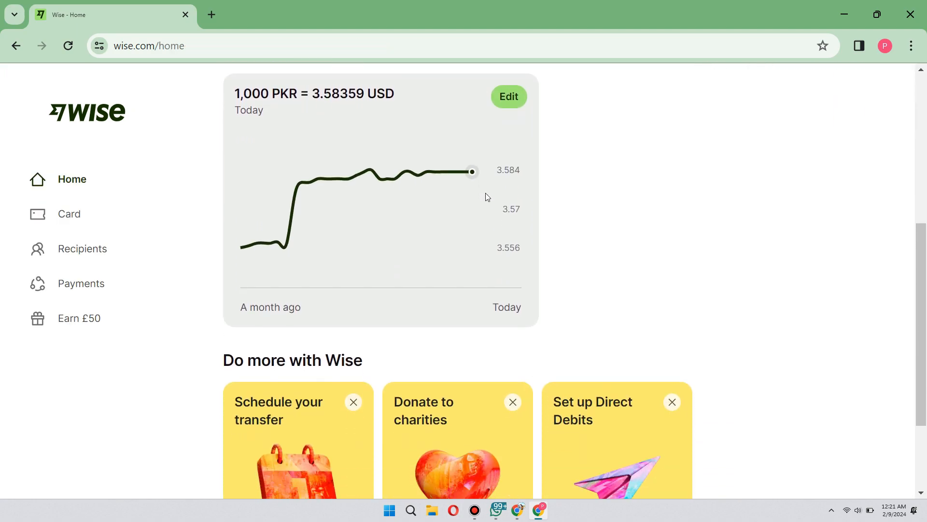
{"action": "scroll", "scroll_direction": "up", "scroll_amount": 3}
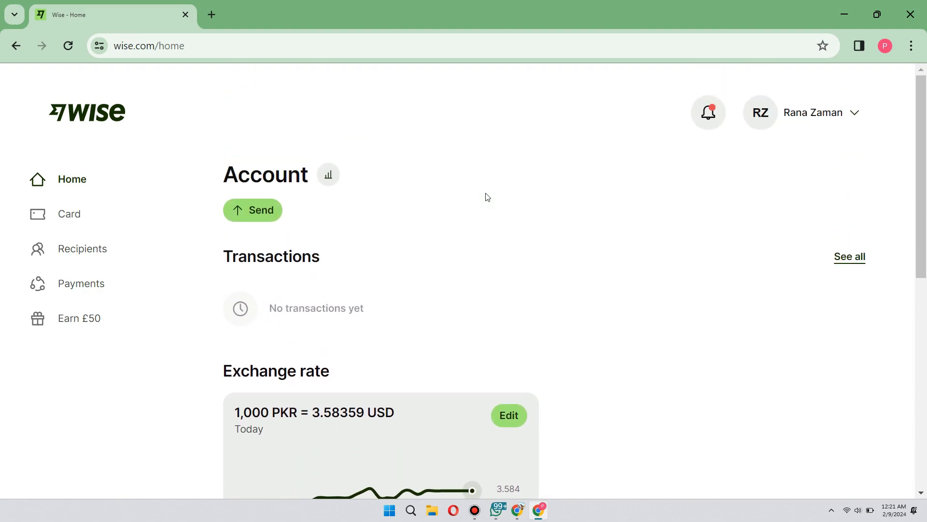
{"action": "mouse_move", "coordinate": [472, 219]}
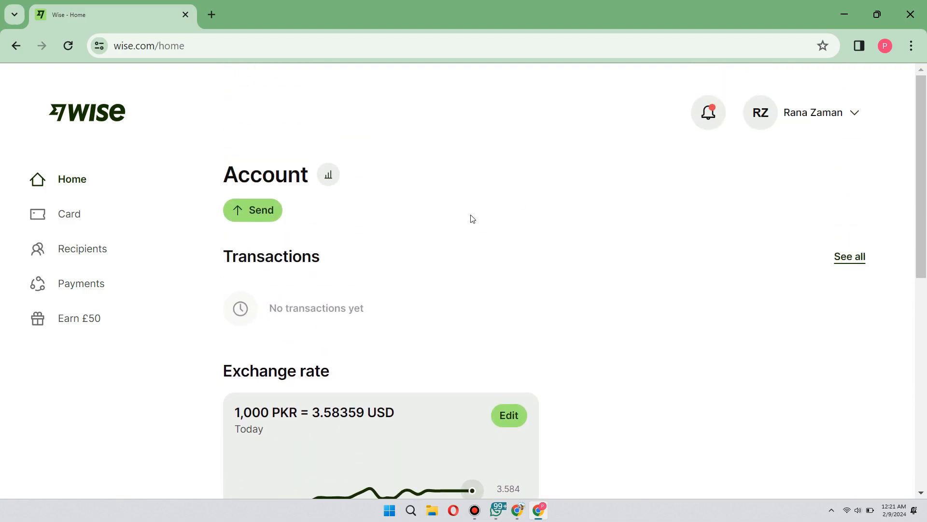
- Check Card availability in Pakistan, then go to the empty Direct Debits page
{"action": "left_click", "coordinate": [70, 214]}
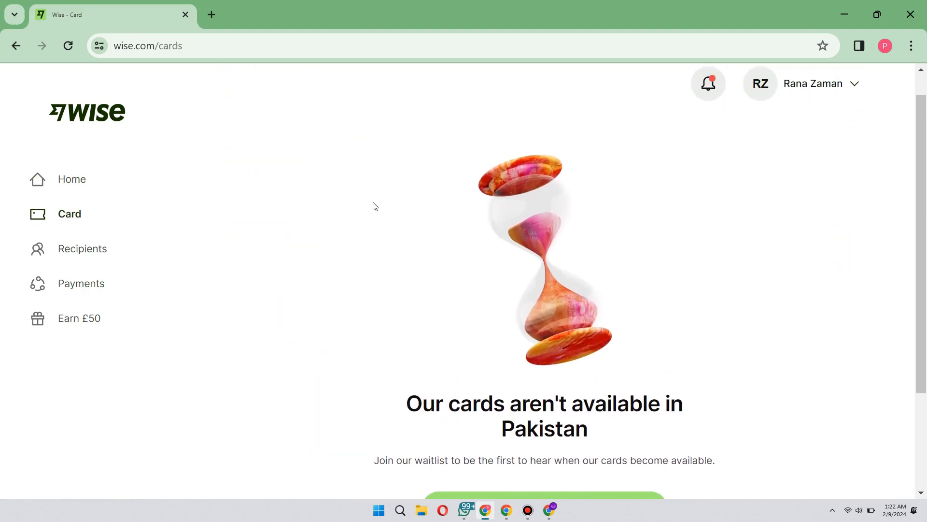
{"action": "scroll", "scroll_direction": "up", "scroll_amount": 3}
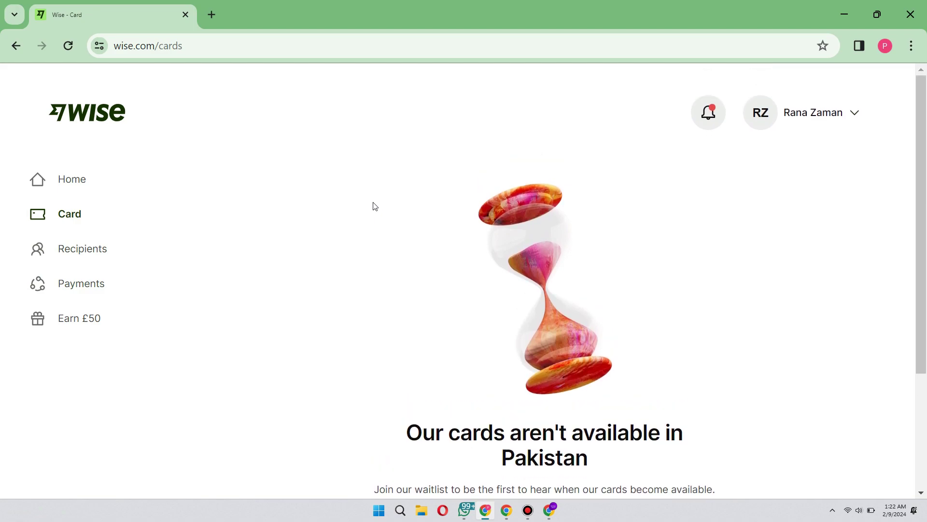
{"action": "left_click", "coordinate": [70, 179]}
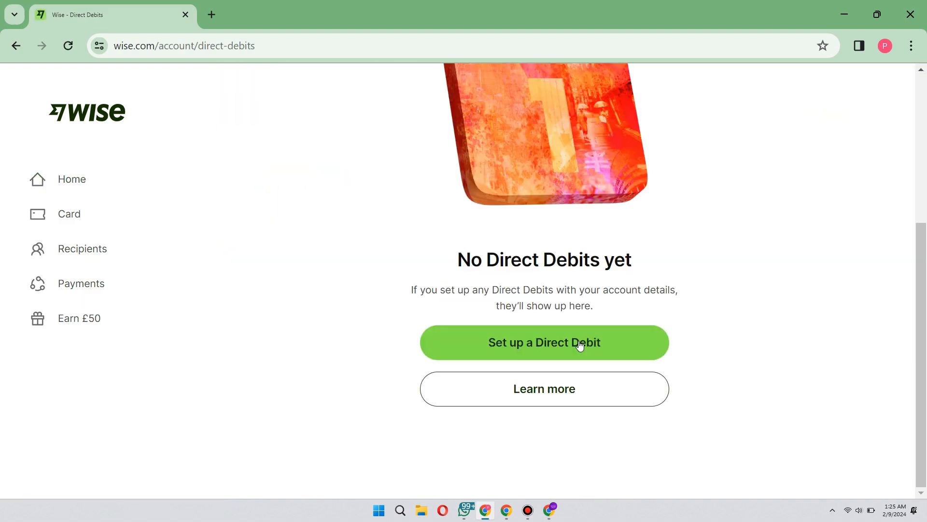
- Set up a Direct Debit with US dollar account details and confirm, hitting the 'not available where you're registered' notice
{"action": "left_click", "coordinate": [542, 342]}
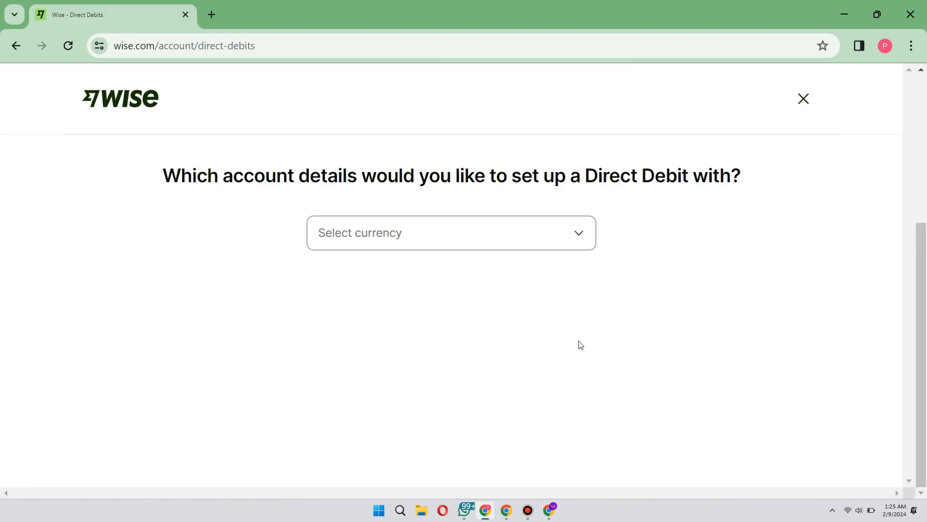
{"action": "mouse_move", "coordinate": [461, 269]}
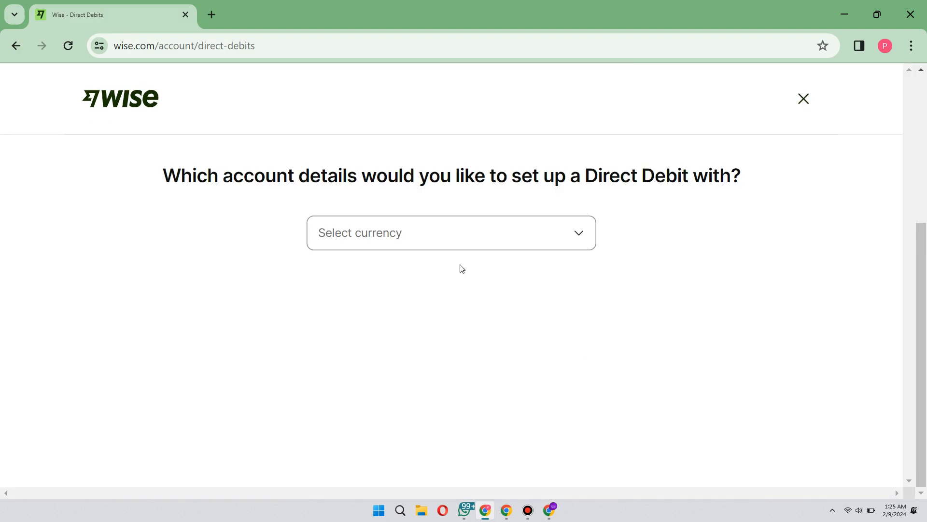
{"action": "left_click", "coordinate": [451, 233]}
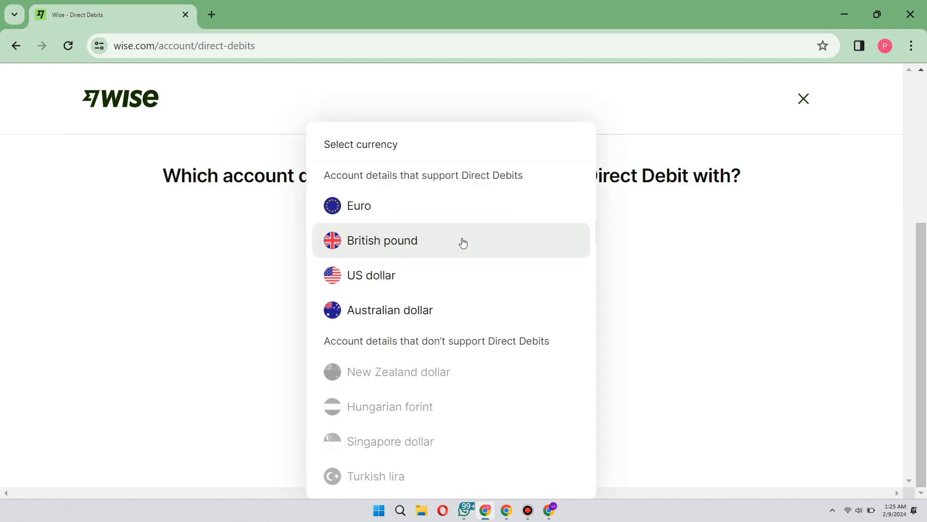
{"action": "mouse_move", "coordinate": [407, 275]}
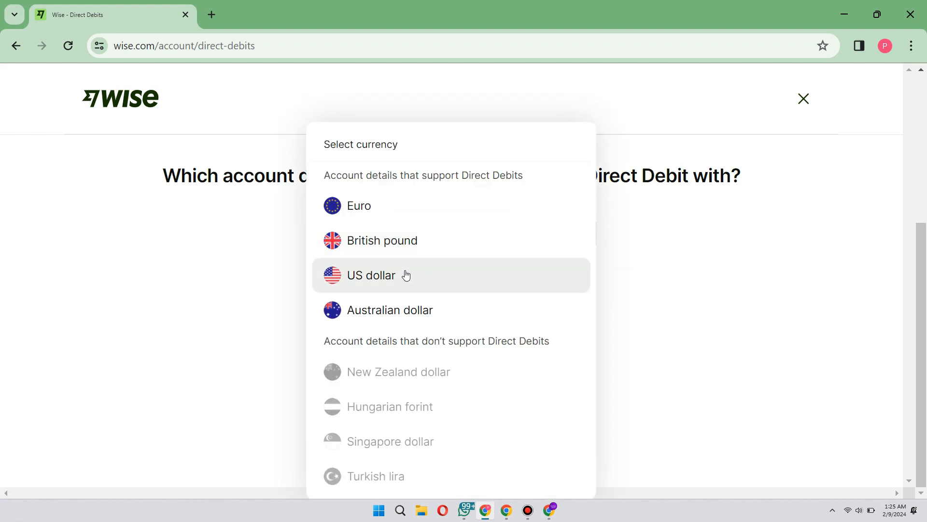
{"action": "left_click", "coordinate": [370, 276]}
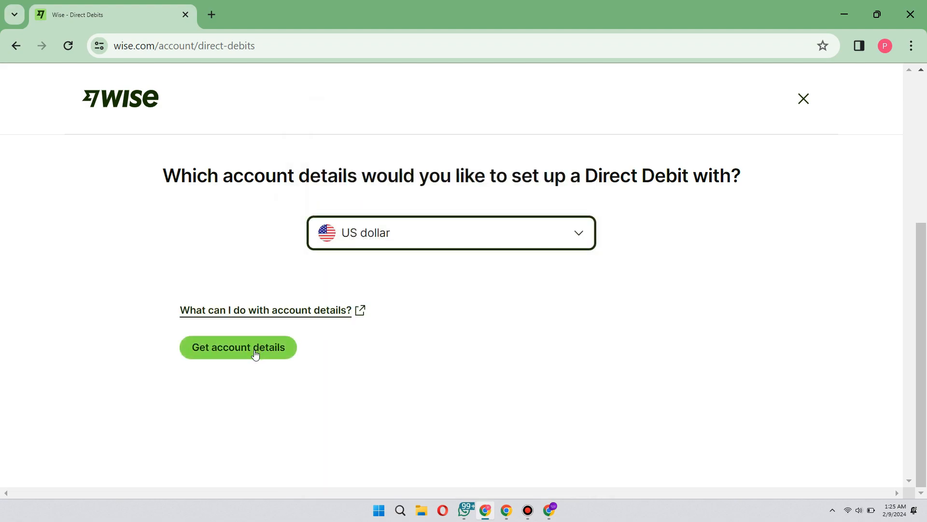
{"action": "left_click", "coordinate": [237, 347]}
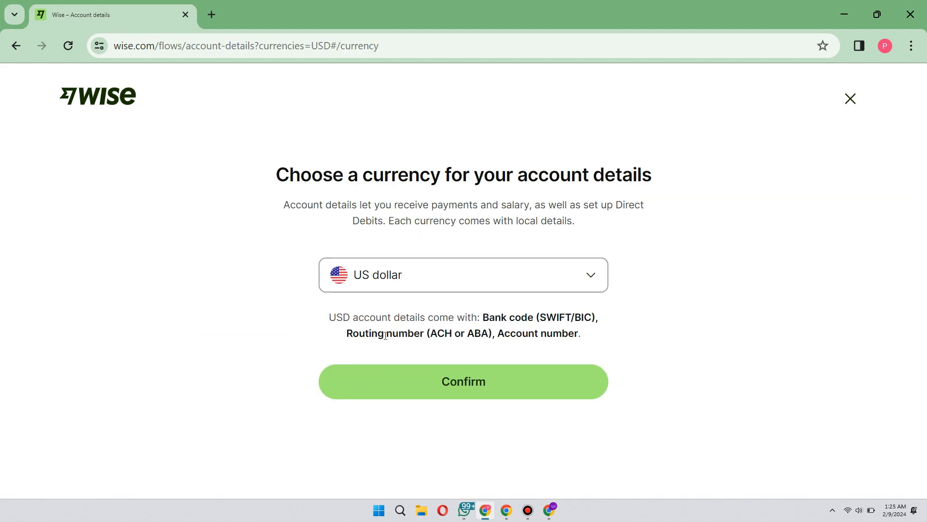
{"action": "mouse_move", "coordinate": [423, 406]}
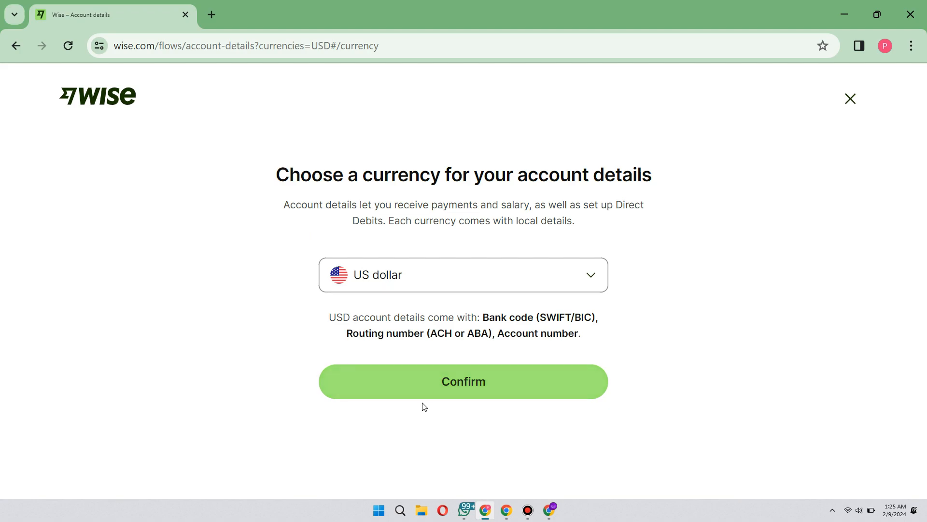
{"action": "left_click", "coordinate": [463, 381]}
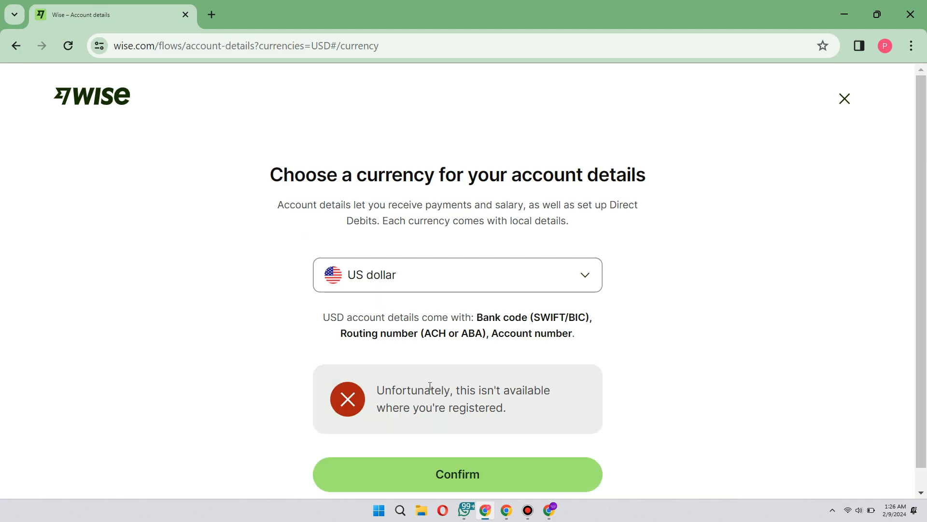